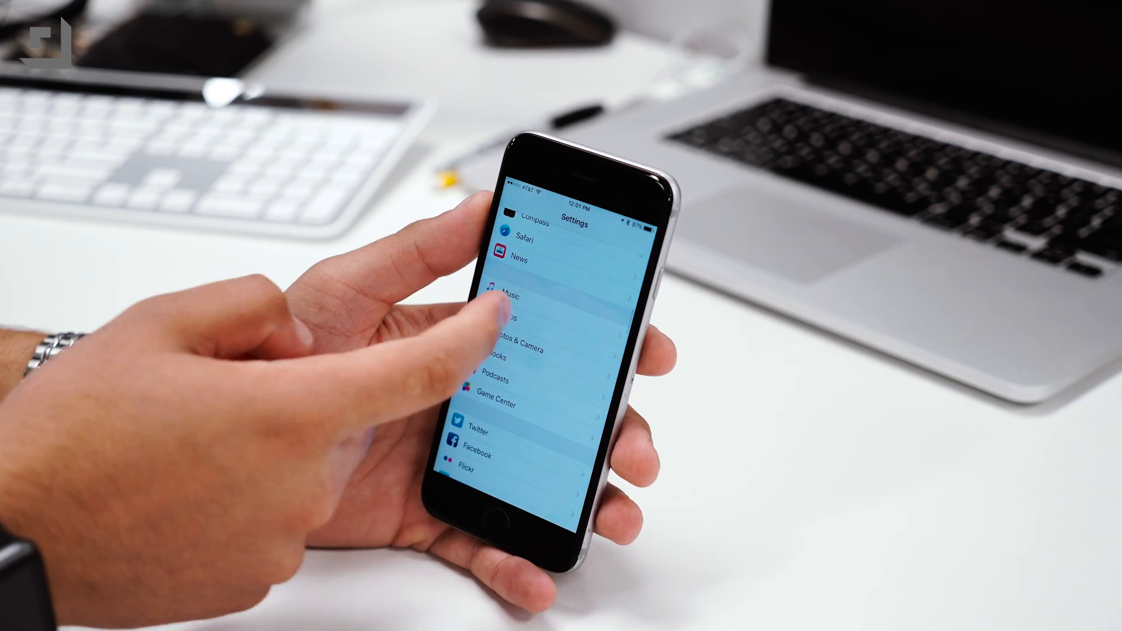
- Open Music settings and scroll to Show Apple Music and cellular playback options
left_click(514, 293)
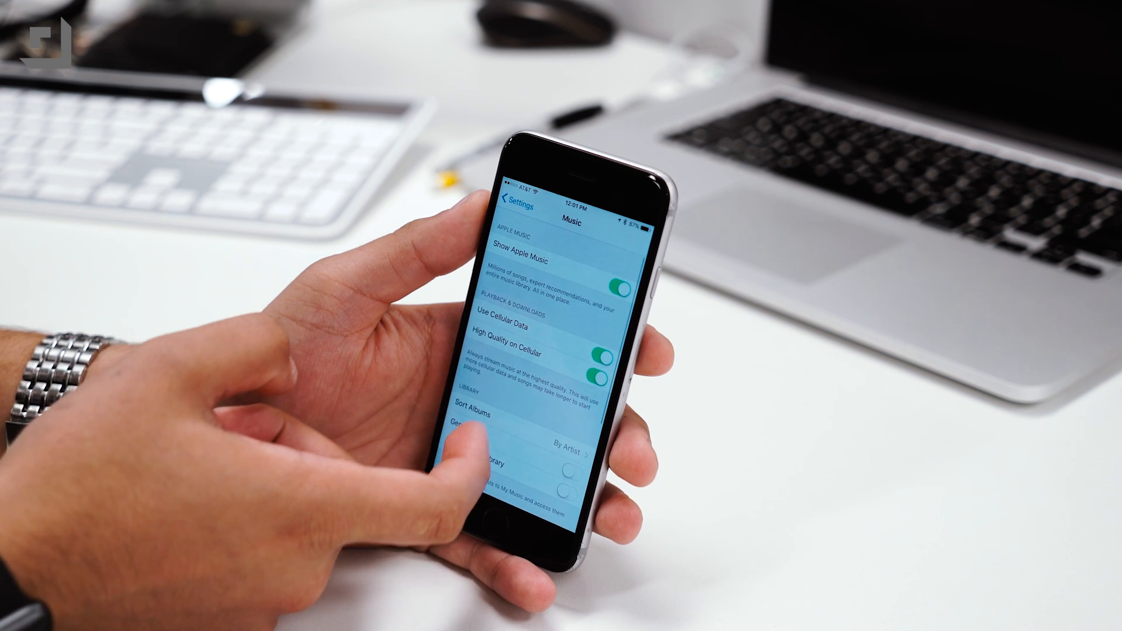
scroll("down", 3)
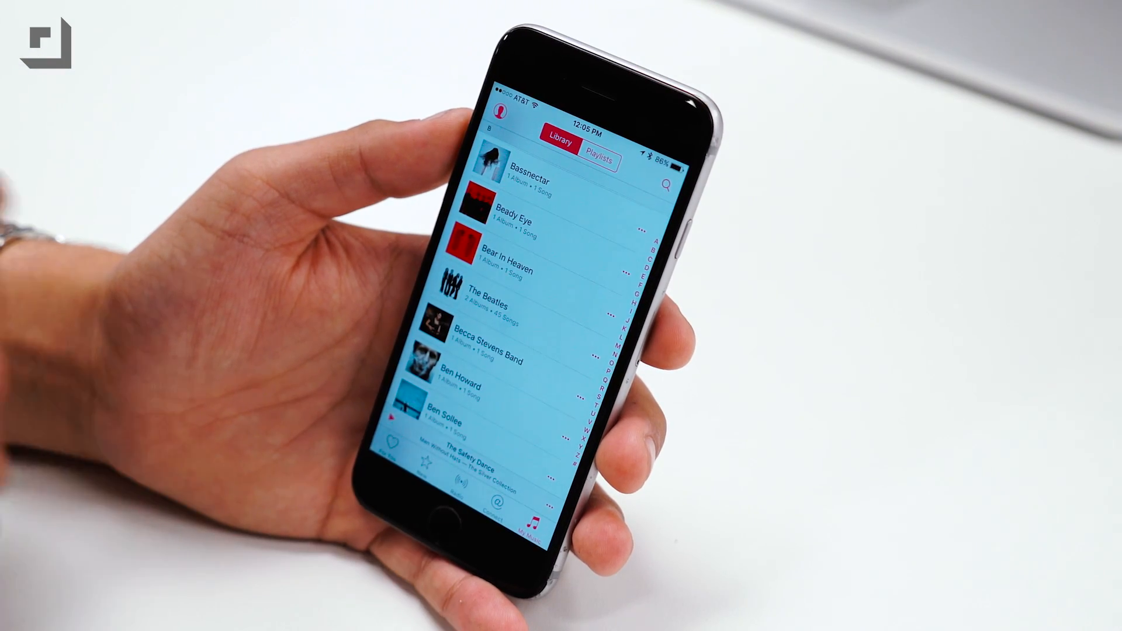
left_click(587, 312)
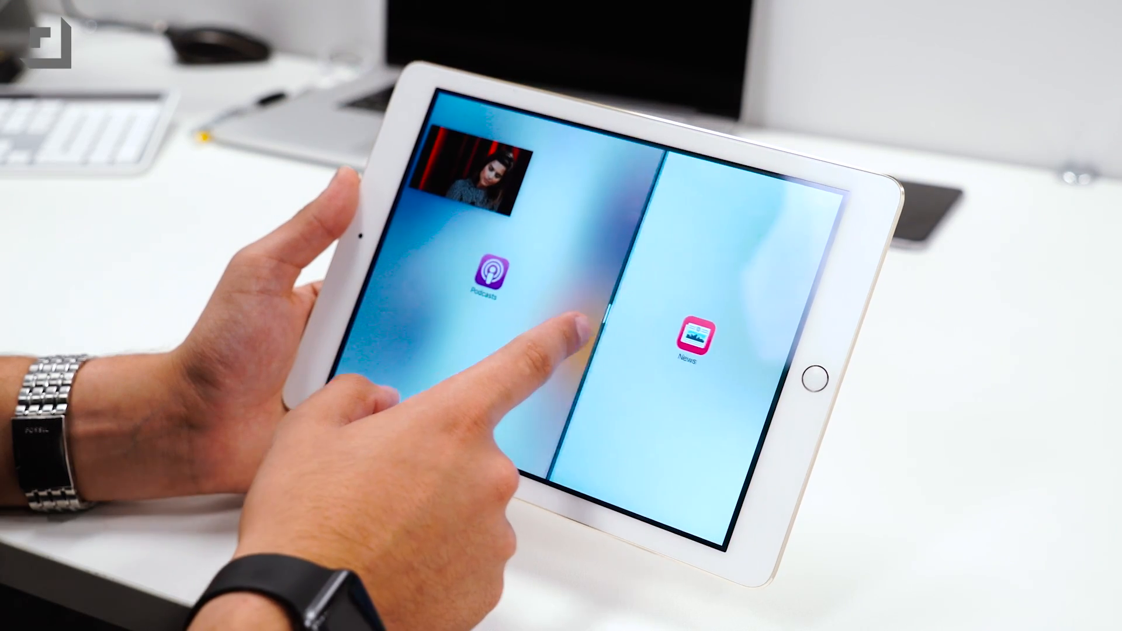
- Arrange Podcasts and News in Split View beside a picture-in-picture video
left_click(483, 270)
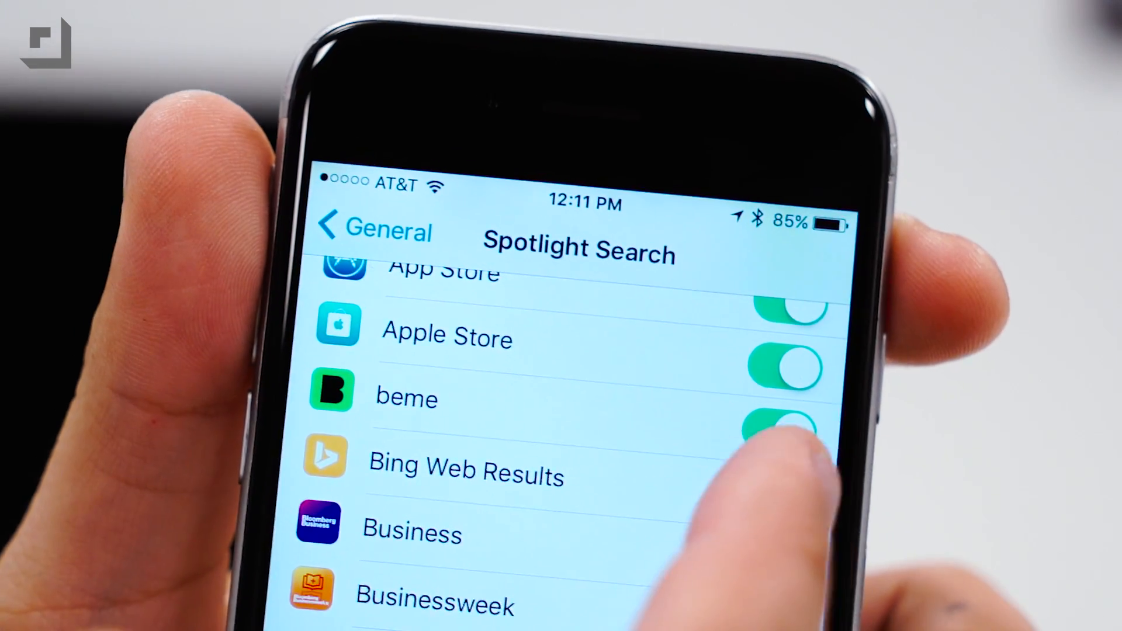
- Open the Spotlight Search app toggles list in General settings
left_click(780, 440)
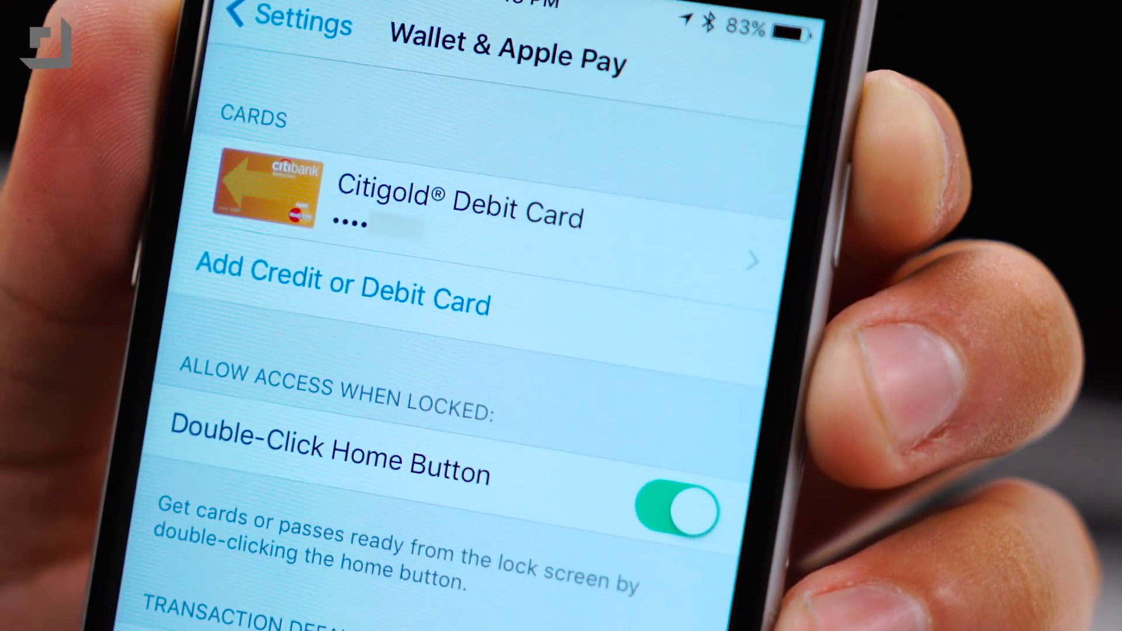
- Switch off Double-Click Home Button in Wallet & Apple Pay settings
left_click(675, 506)
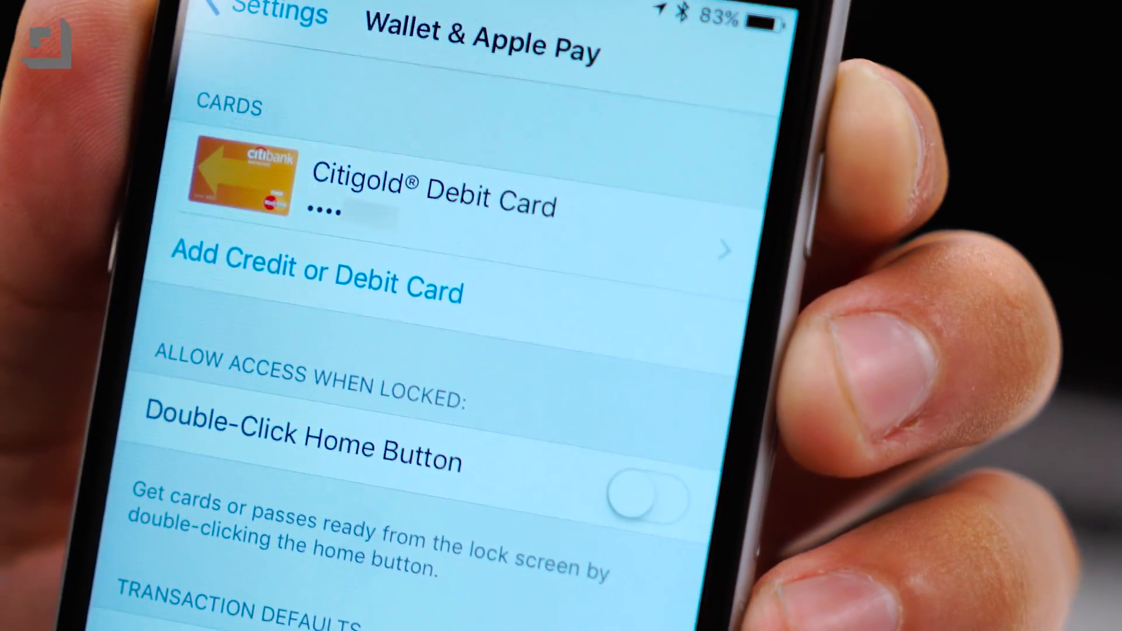